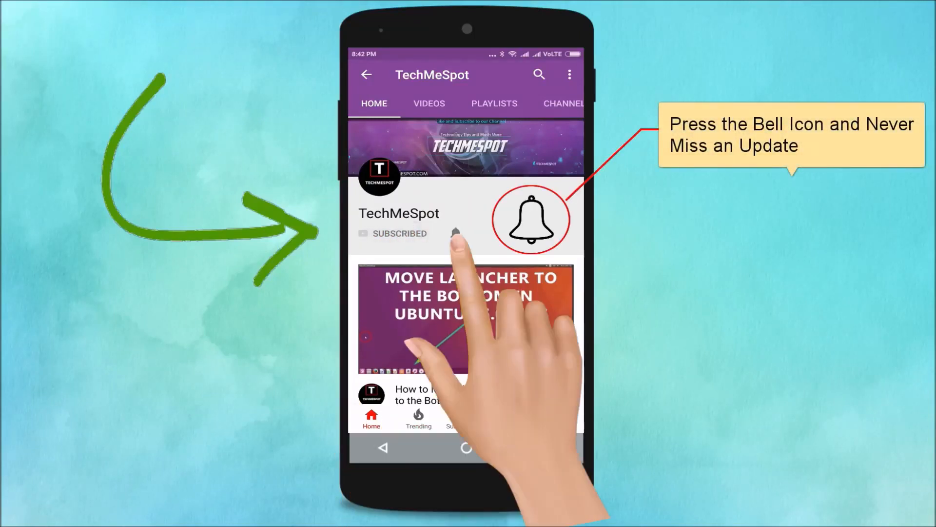
Step: Search Windows for 'vlc' so VLC media player appears as the best match
click(455, 233)
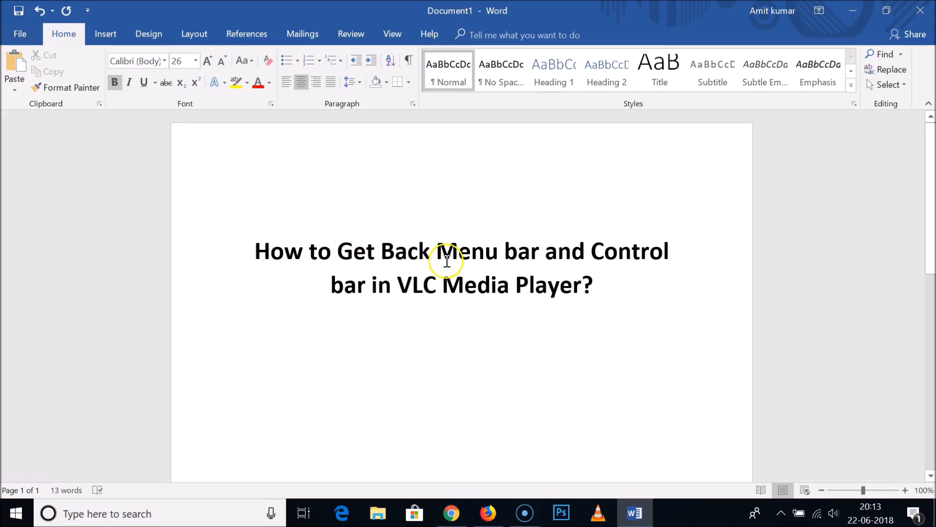
mouse_move(582, 286)
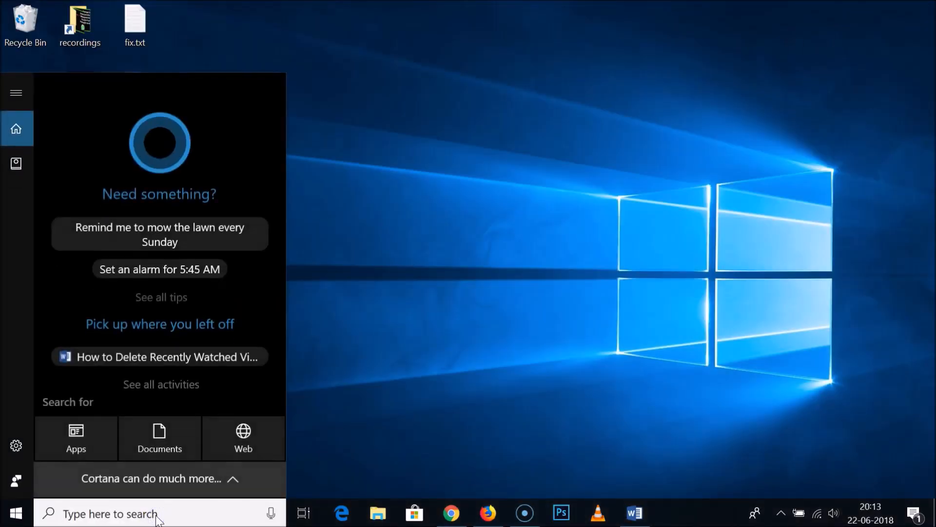
text(vlc)
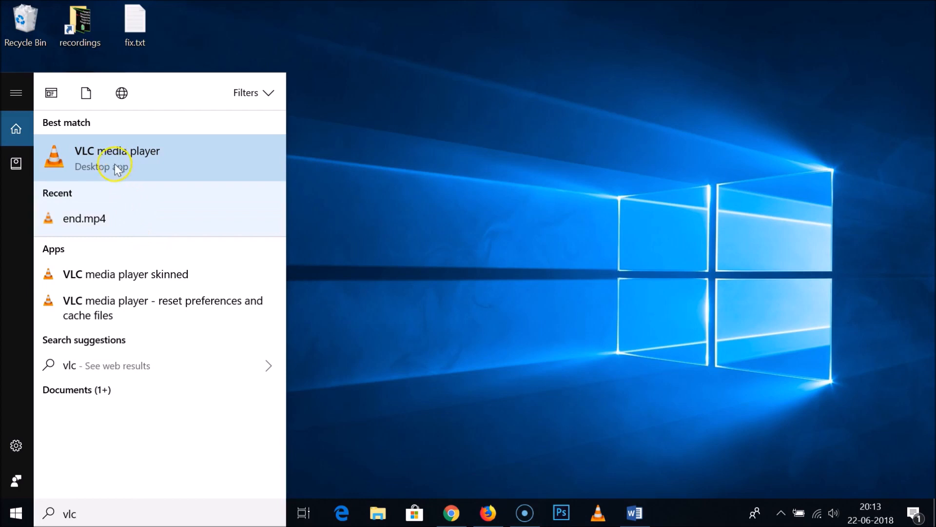
Step: Launch VLC media player from the search results and click its black video area
click(117, 158)
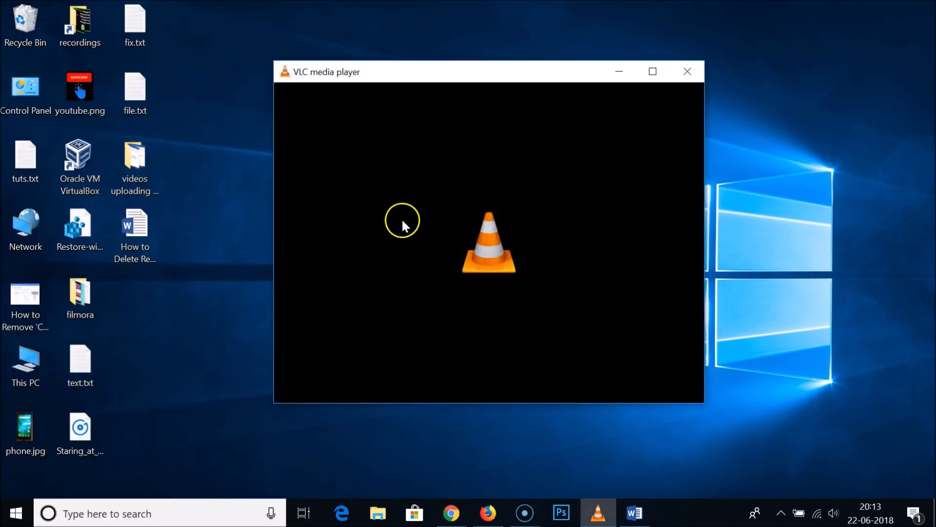
mouse_move(351, 113)
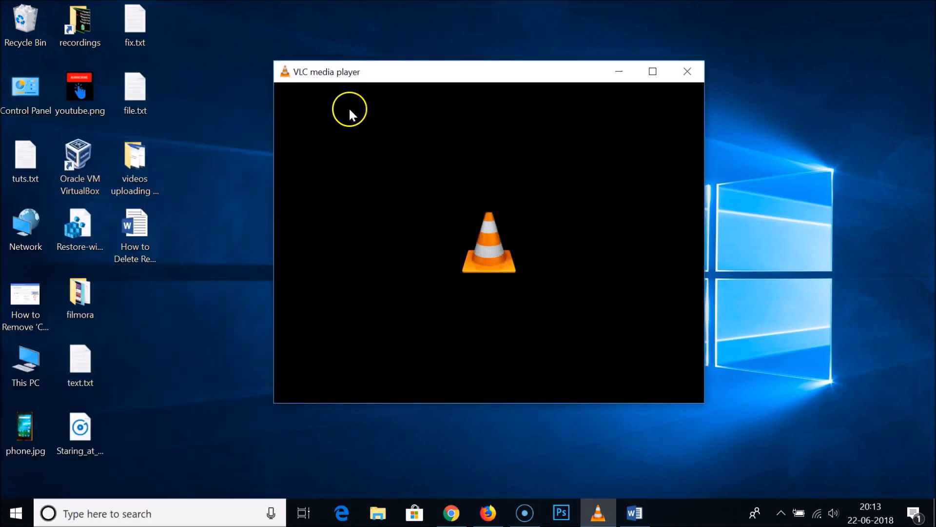
mouse_move(303, 401)
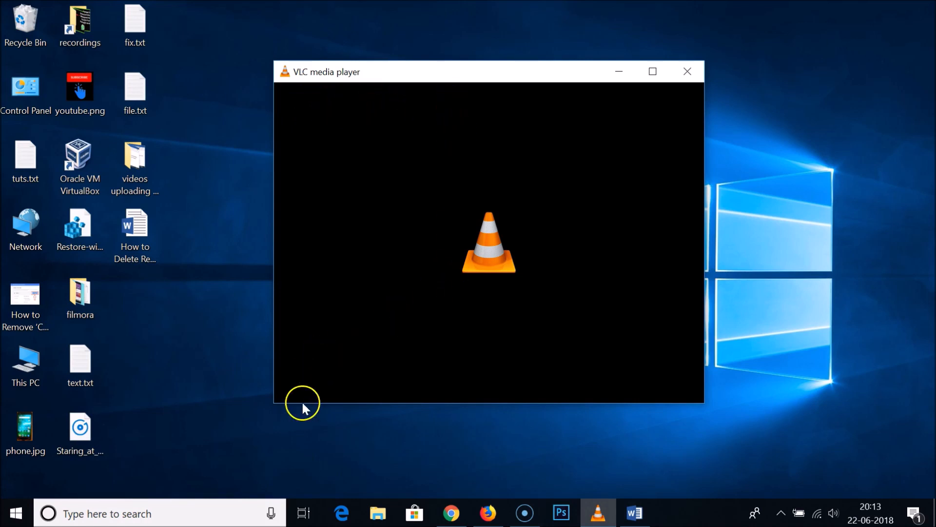
mouse_move(554, 380)
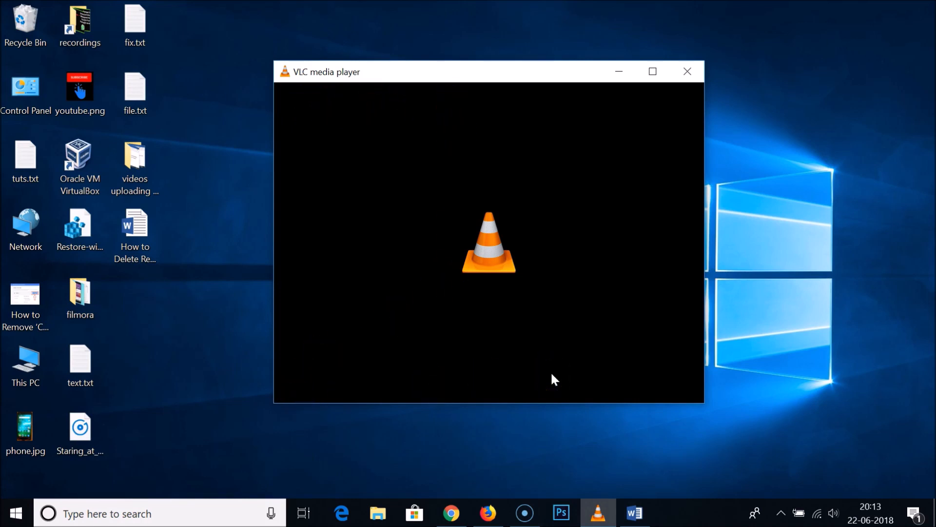
click(545, 375)
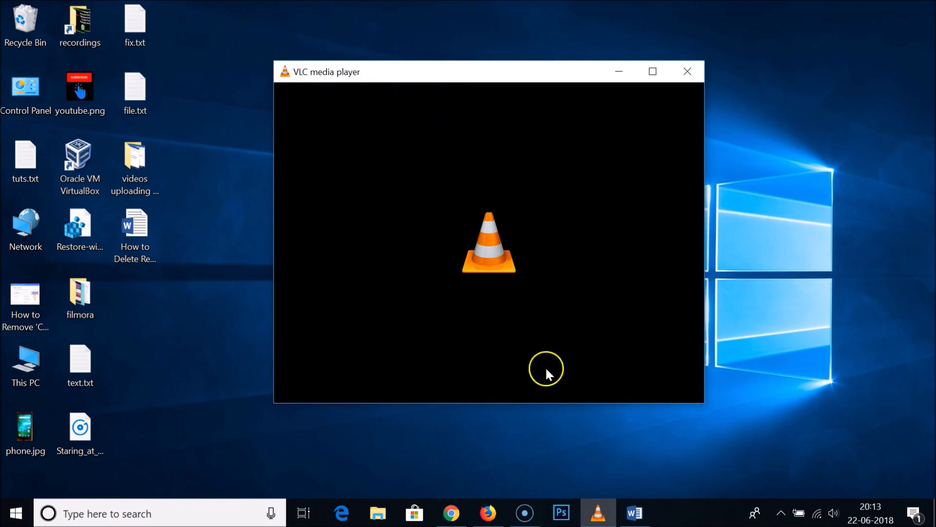
mouse_move(469, 200)
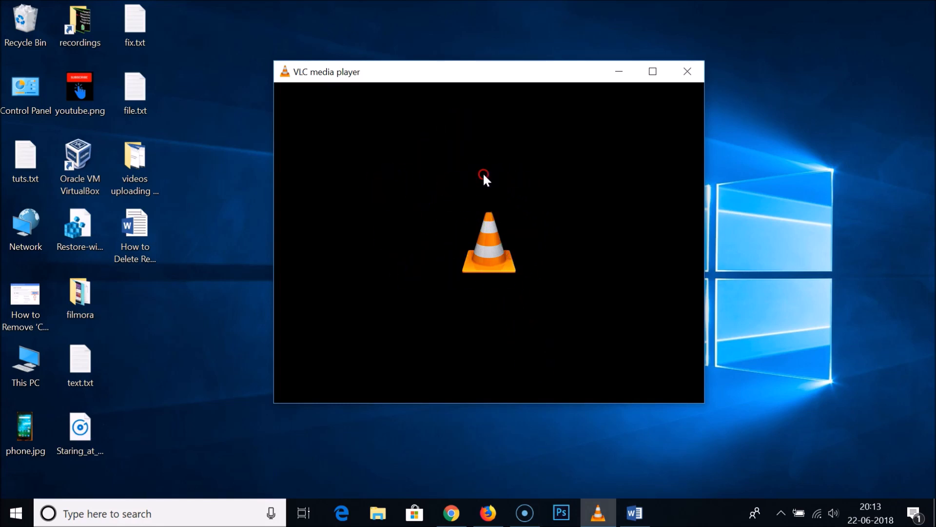
Step: Open Tools > Preferences from the video area's right-click menu
right_click(484, 177)
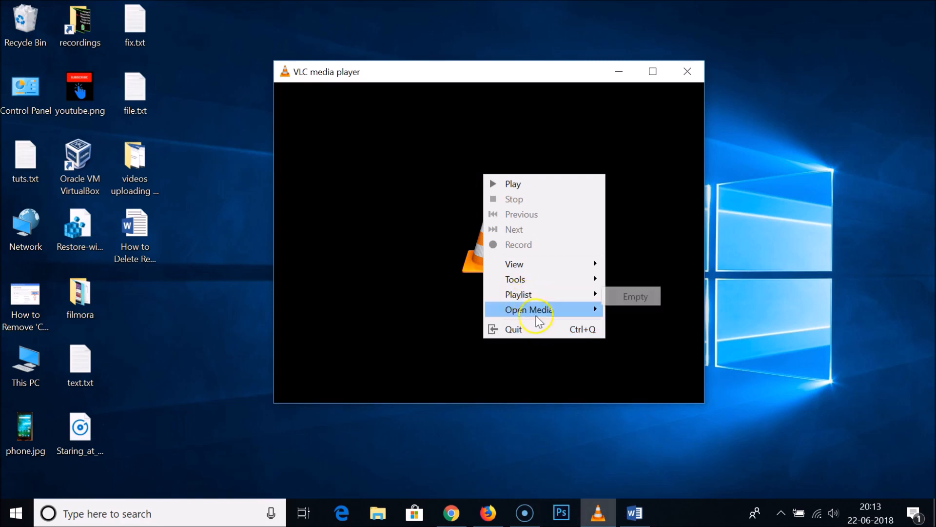
mouse_move(527, 293)
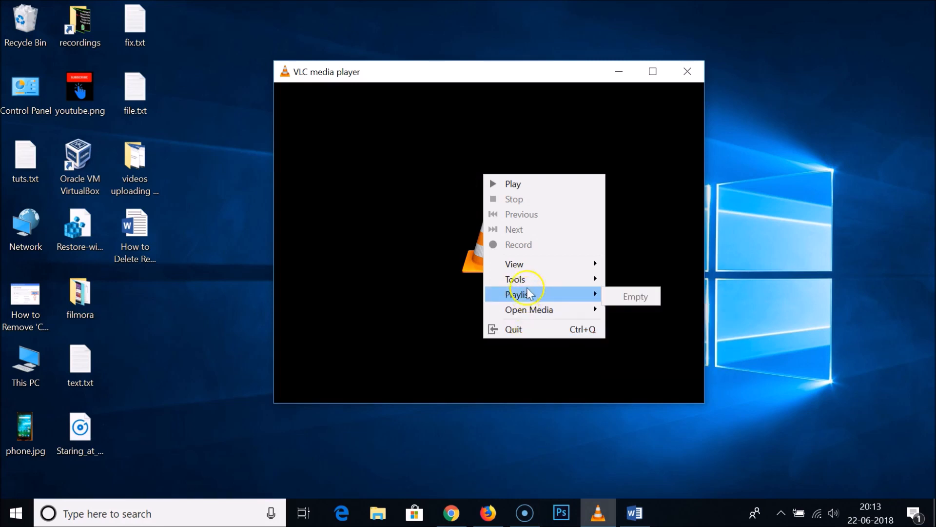
mouse_move(515, 264)
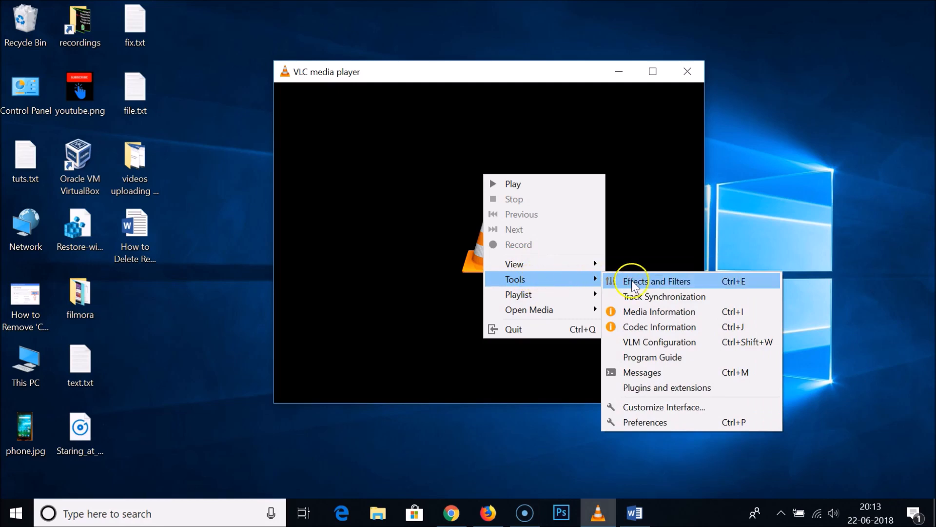
mouse_move(645, 423)
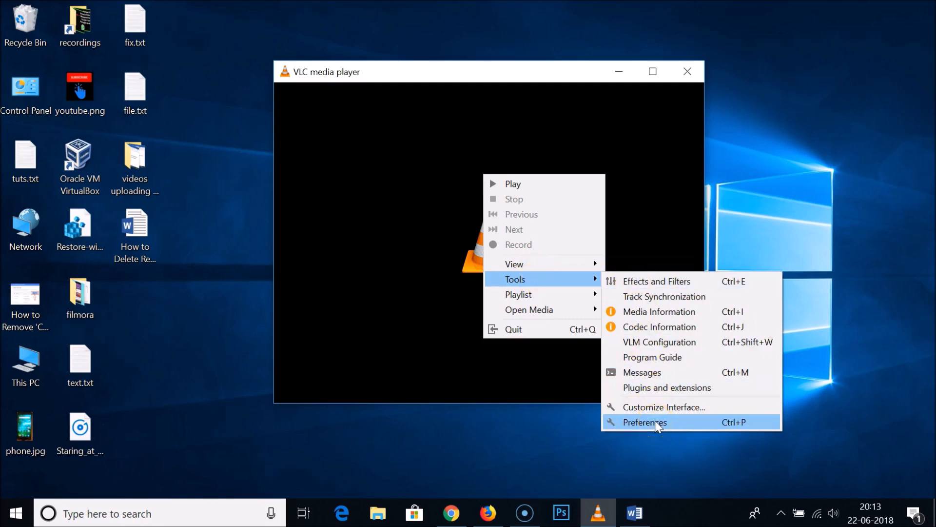
click(644, 422)
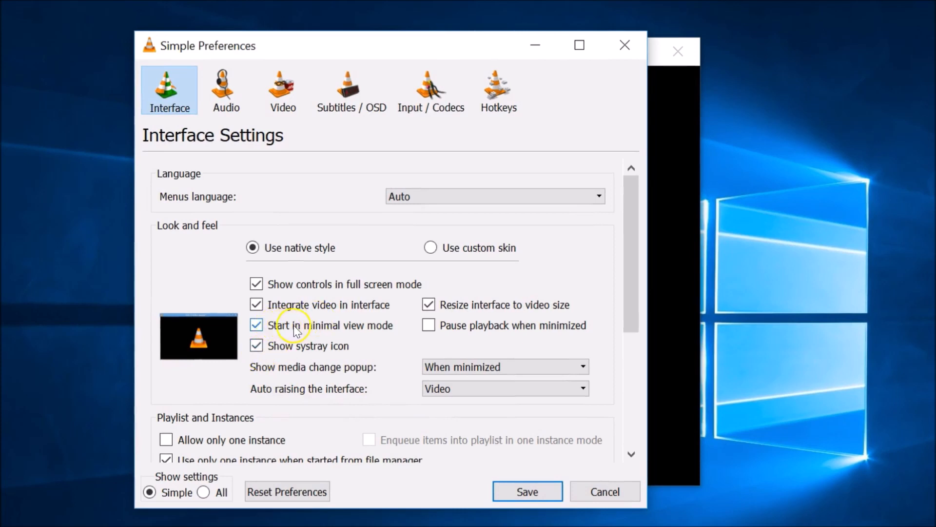
Step: Uncheck 'Start in minimal view mode' under Look and feel and save
click(256, 325)
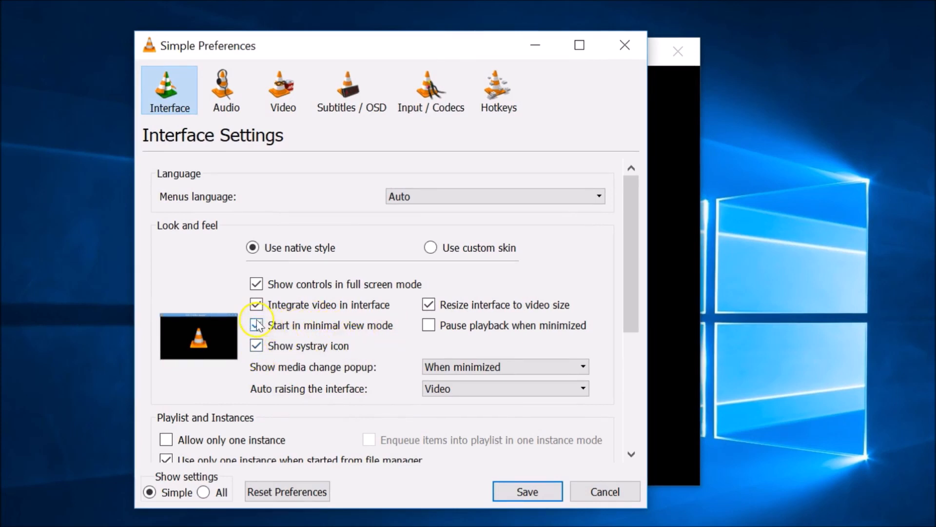
click(263, 323)
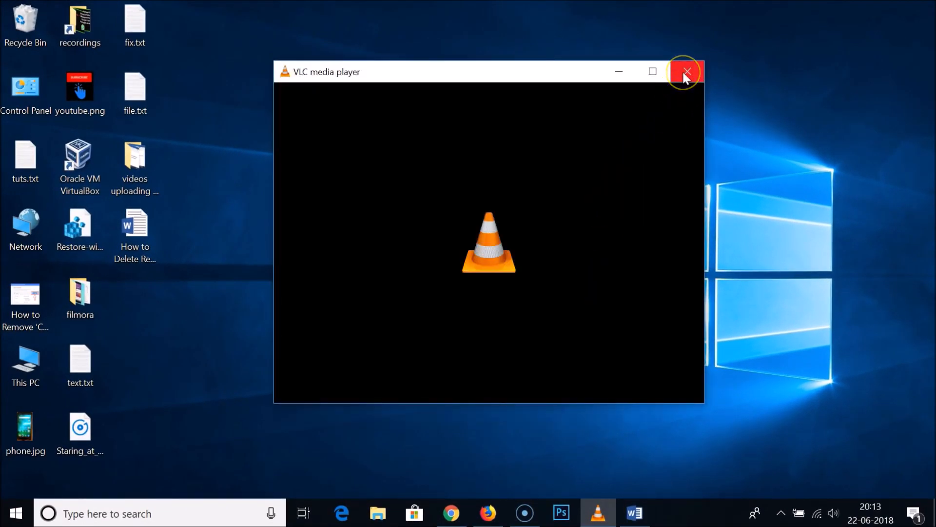
Step: Close VLC, relaunch it via a 'vlc' taskbar search, then switch back to Word
click(686, 71)
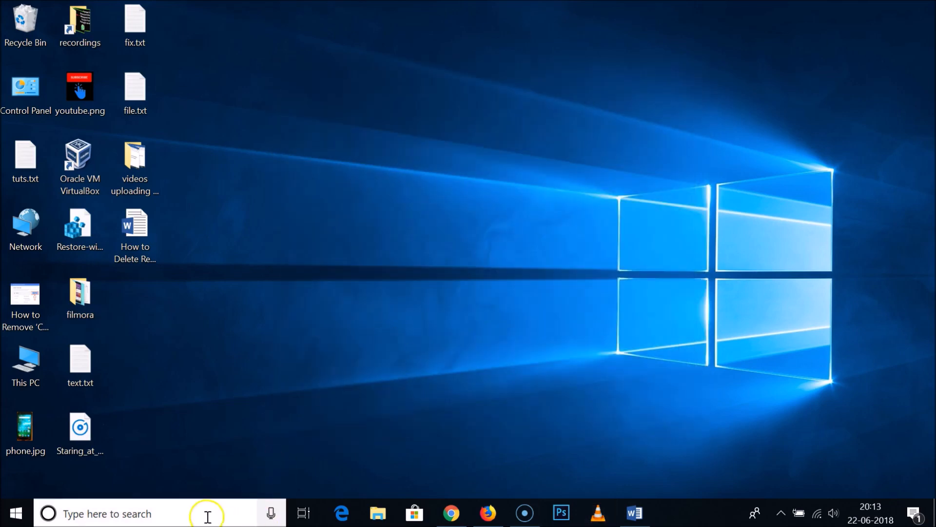
text(vlc)
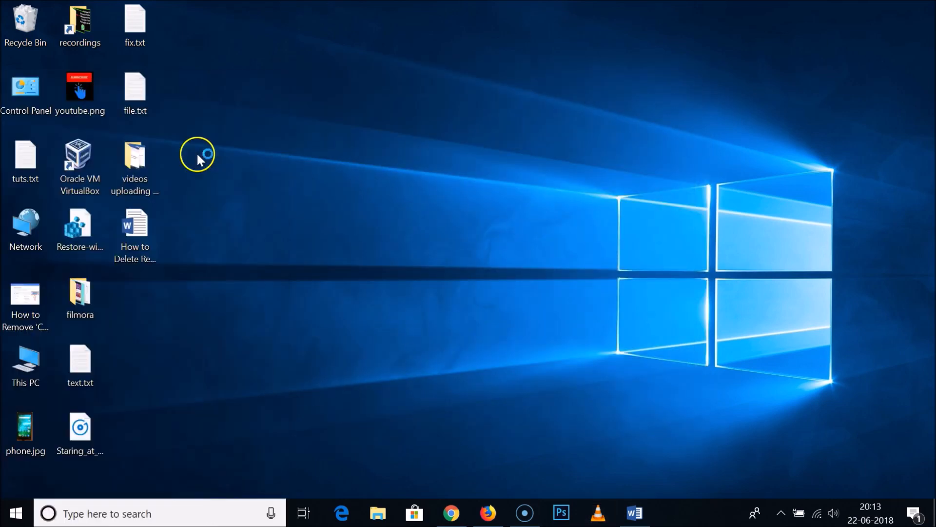
click(595, 512)
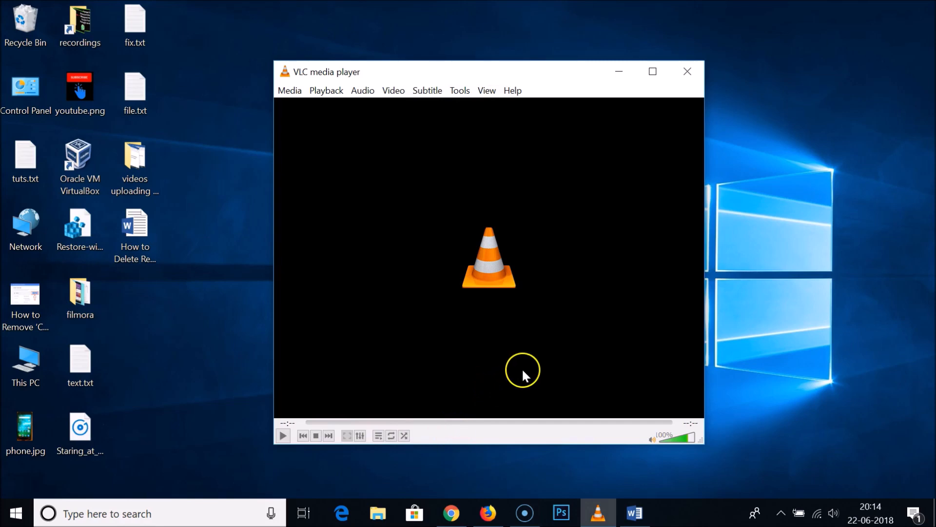
click(633, 513)
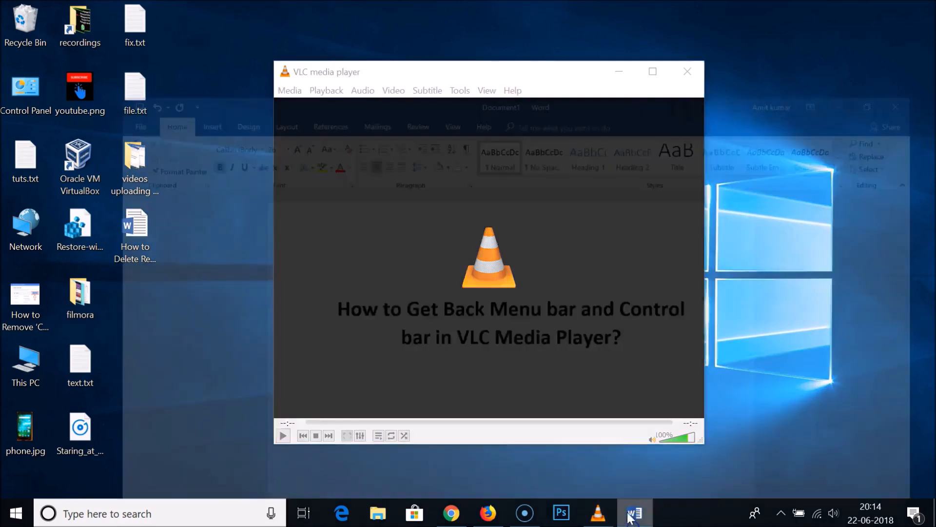
click(634, 513)
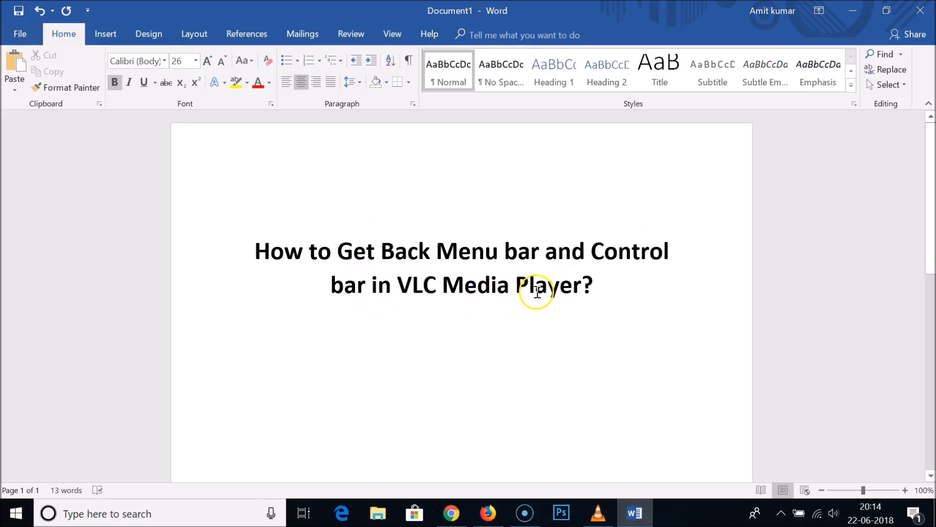
click(257, 251)
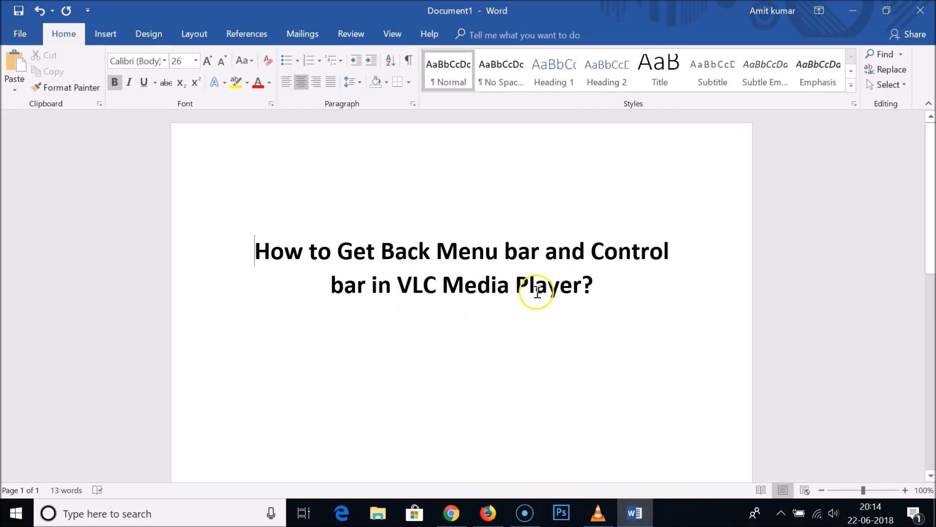